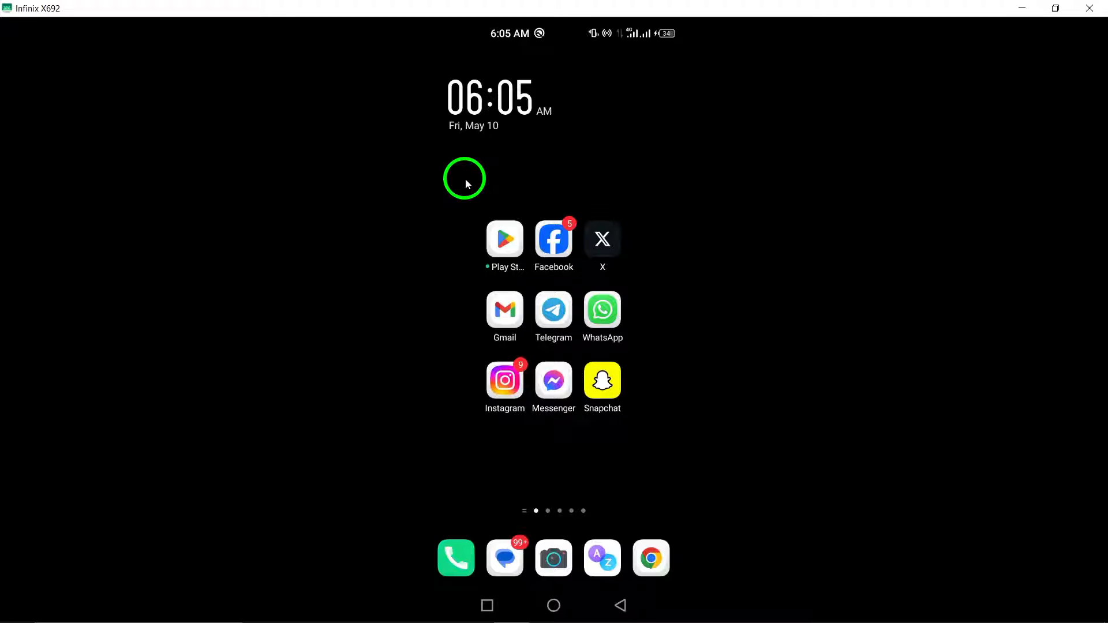
mouse_move(515, 157)
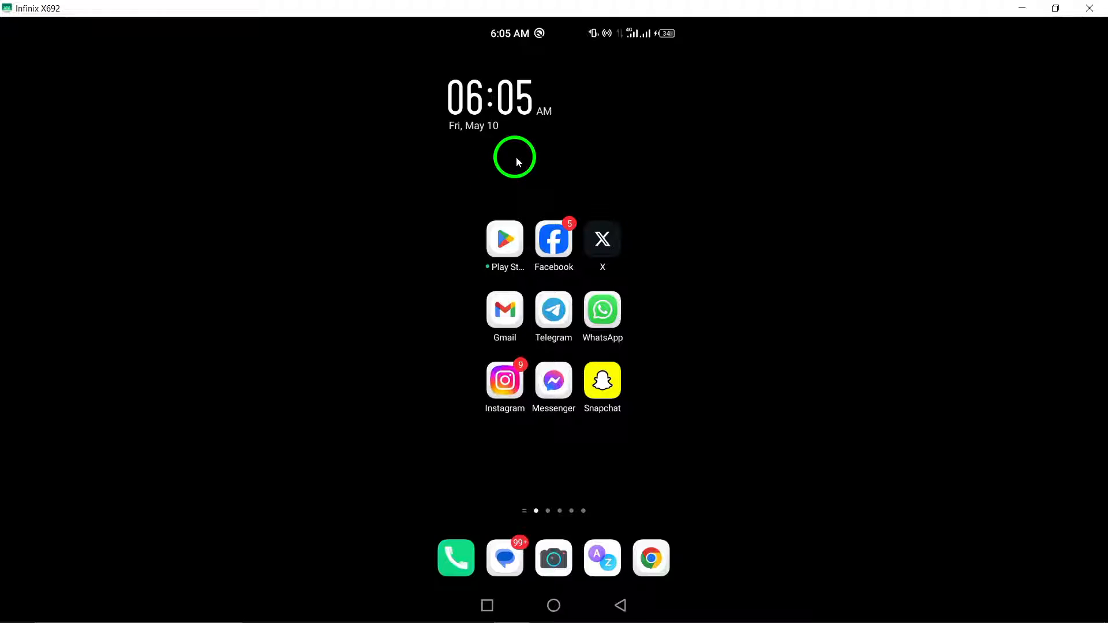
mouse_move(576, 24)
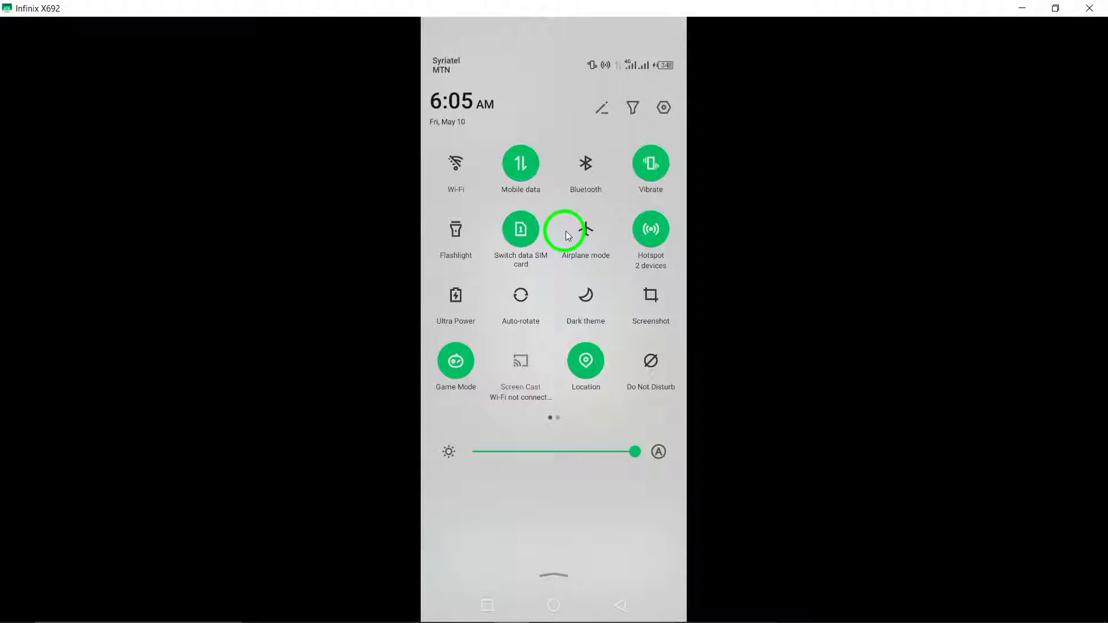
- Switch on airplane mode and launch Telegram so its chat list loads offline
click(585, 228)
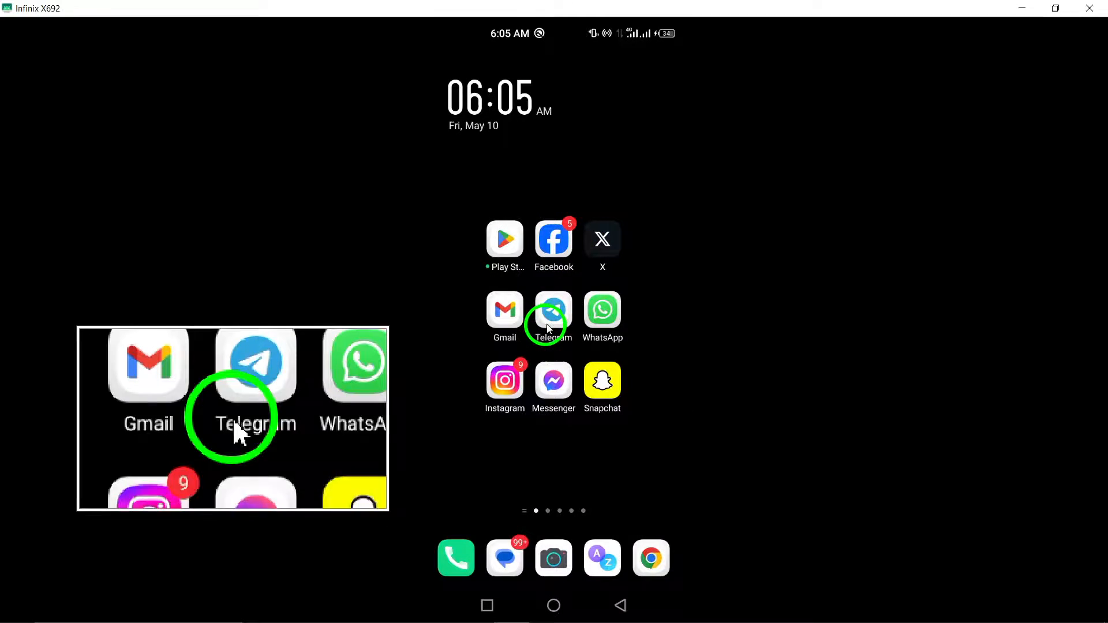
click(553, 310)
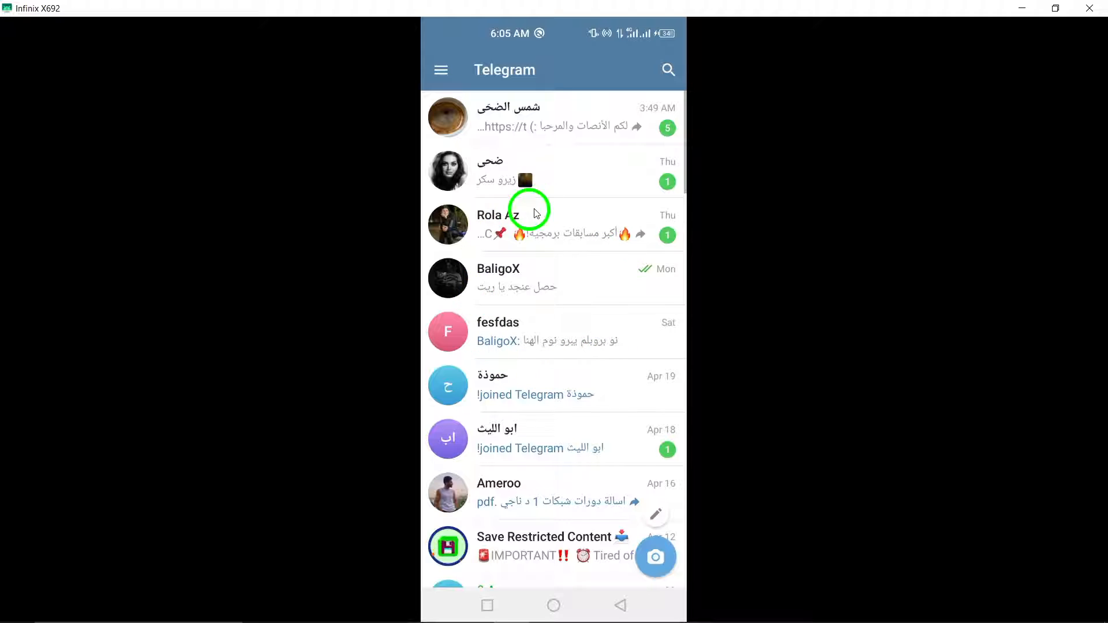
mouse_move(388, 125)
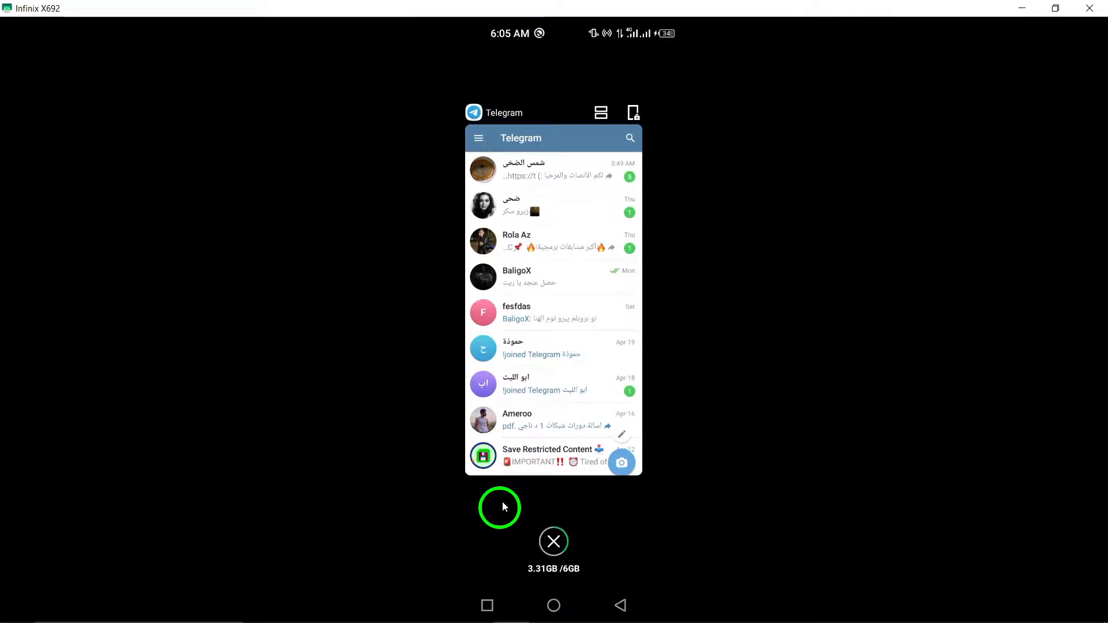
- Clear all running apps from Recents so Telegram closes and the home screen returns
click(553, 606)
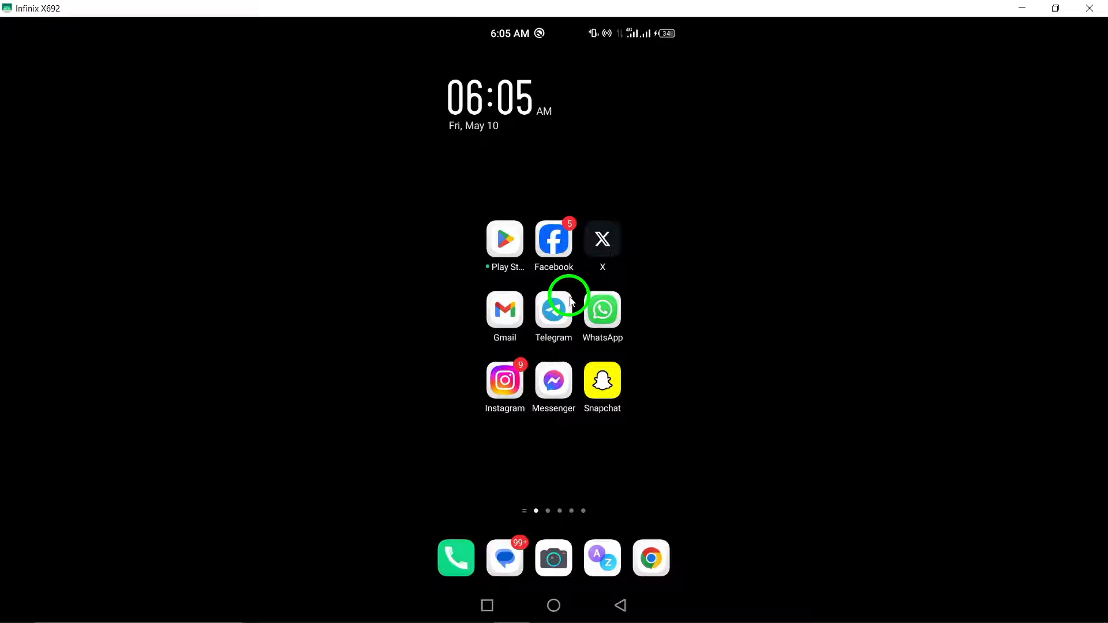
- Relaunch Telegram offline, peek the Apr 16 chat with Ameroo in a preview, and dismiss it unopened
click(553, 309)
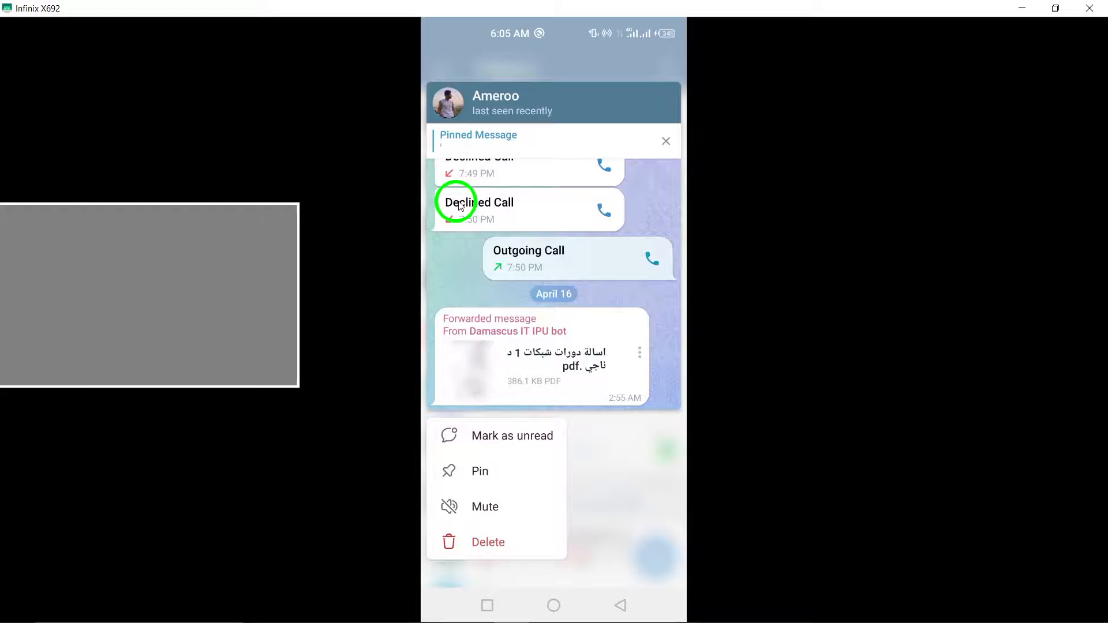
click(620, 486)
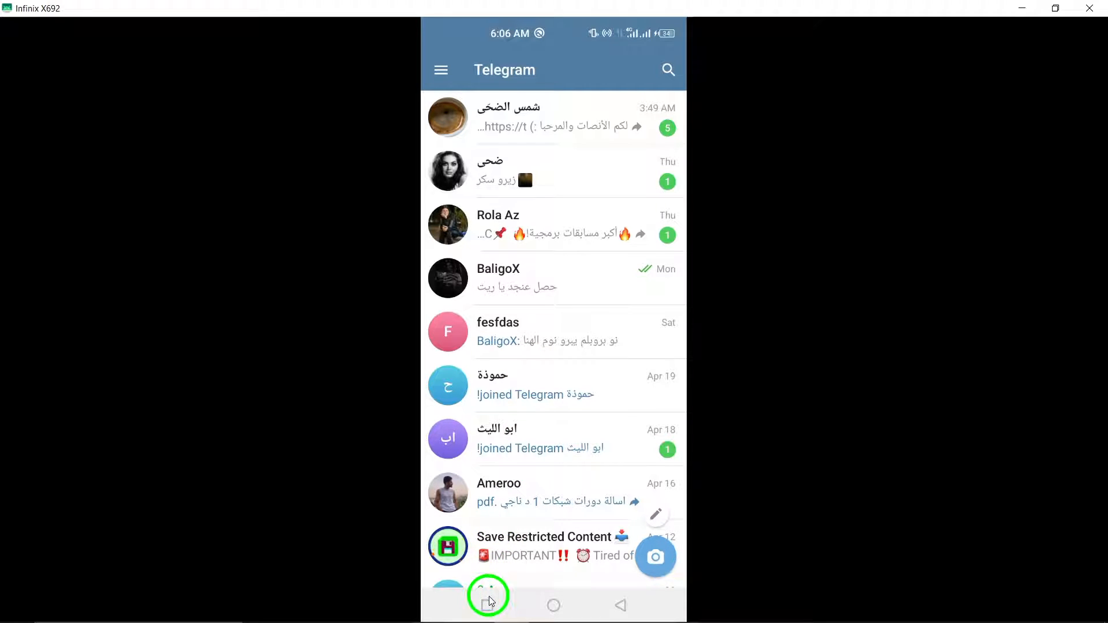
- Preview the top chat's five unread messages so they stay marked unread
click(487, 597)
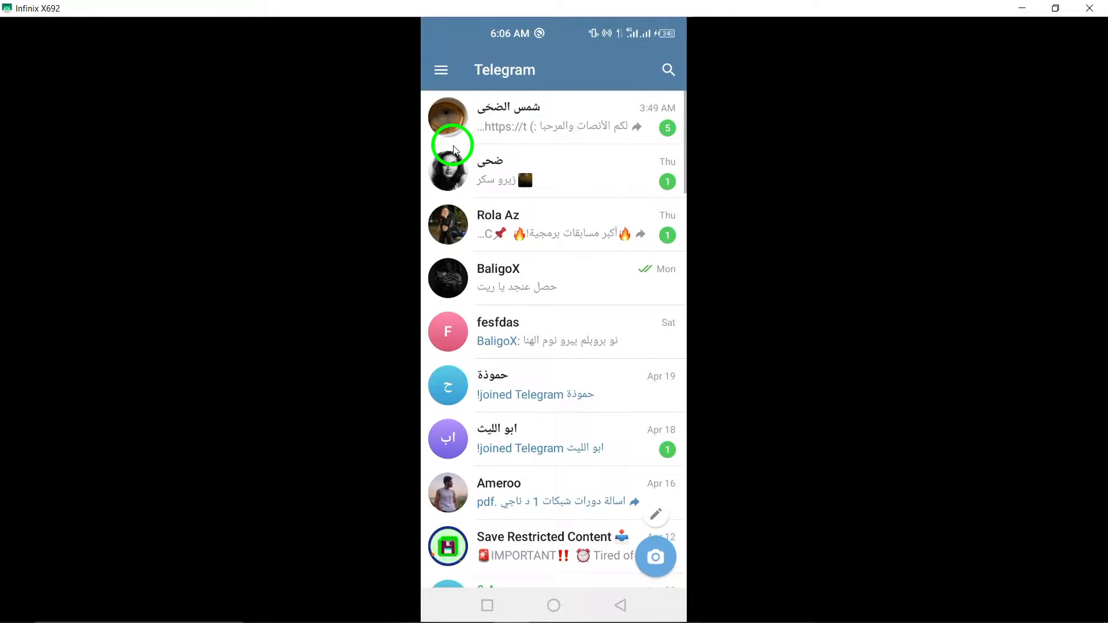
click(441, 69)
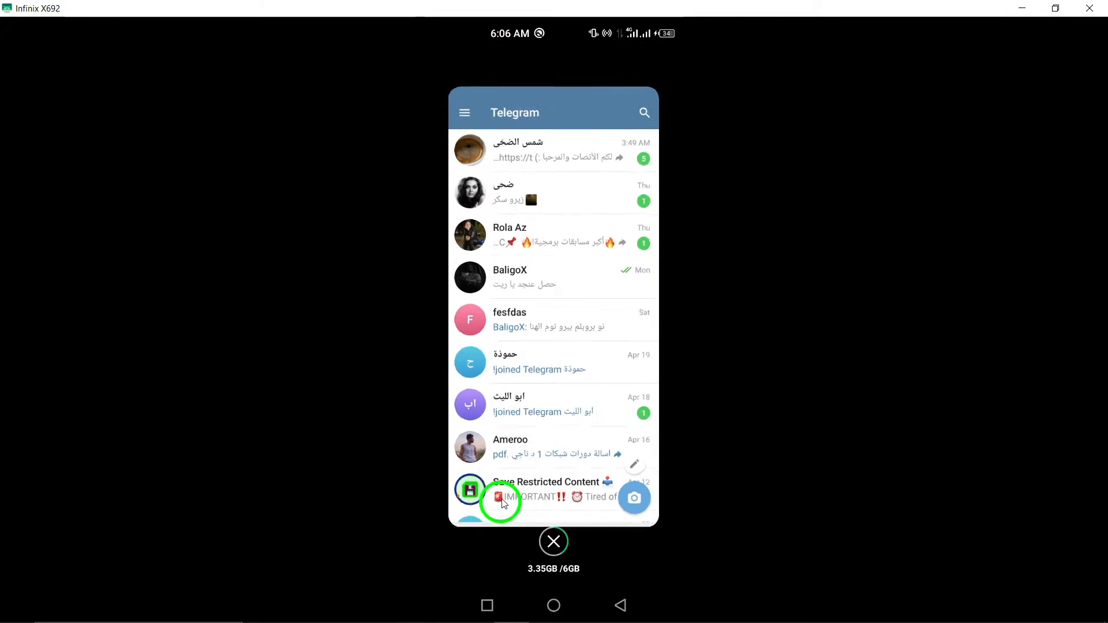
- Clear Telegram's card from Recents, leaving the home screen with Telegram closed
click(552, 542)
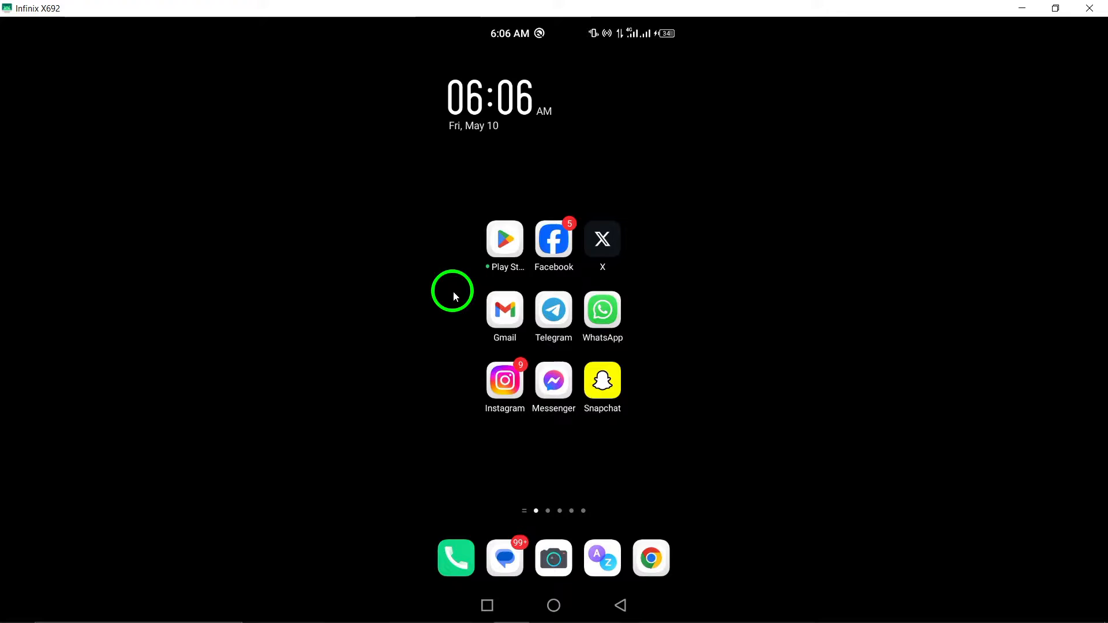
mouse_move(435, 299)
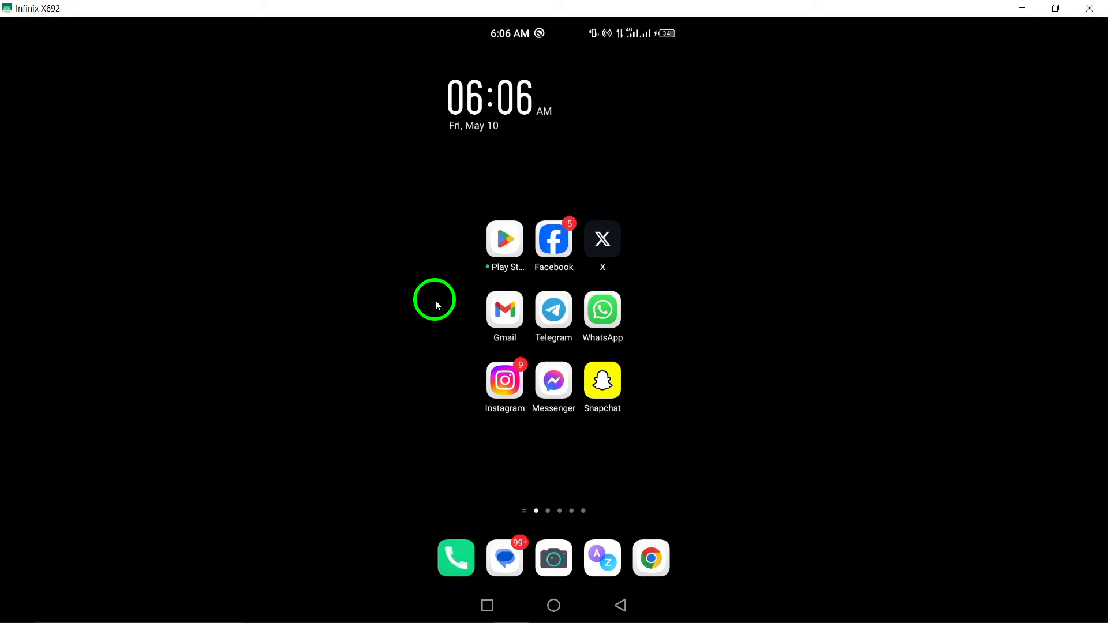
mouse_move(470, 374)
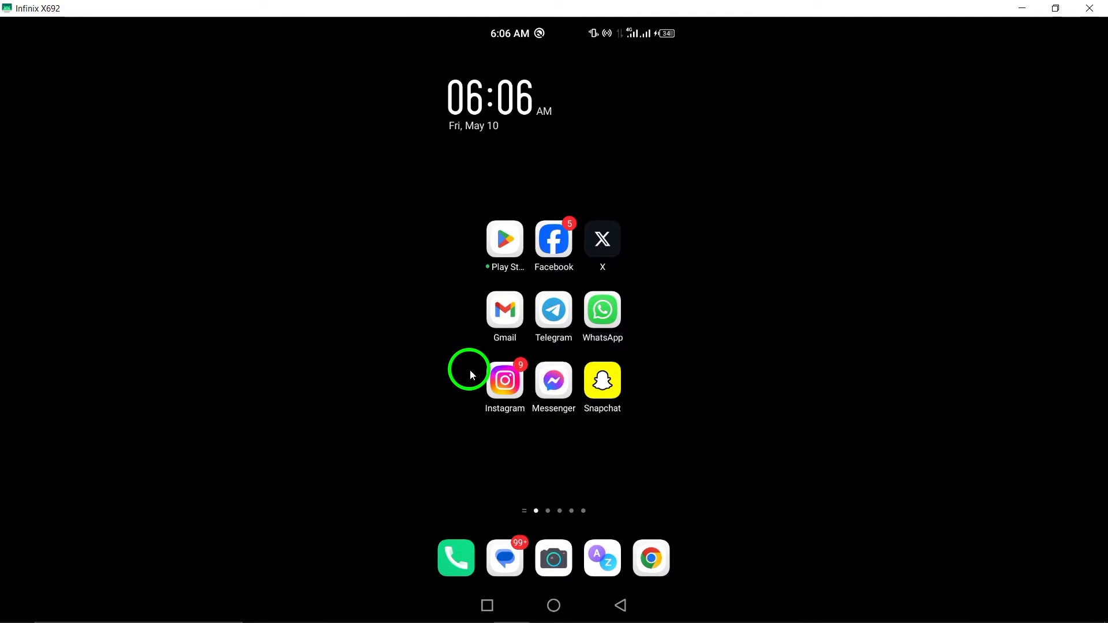